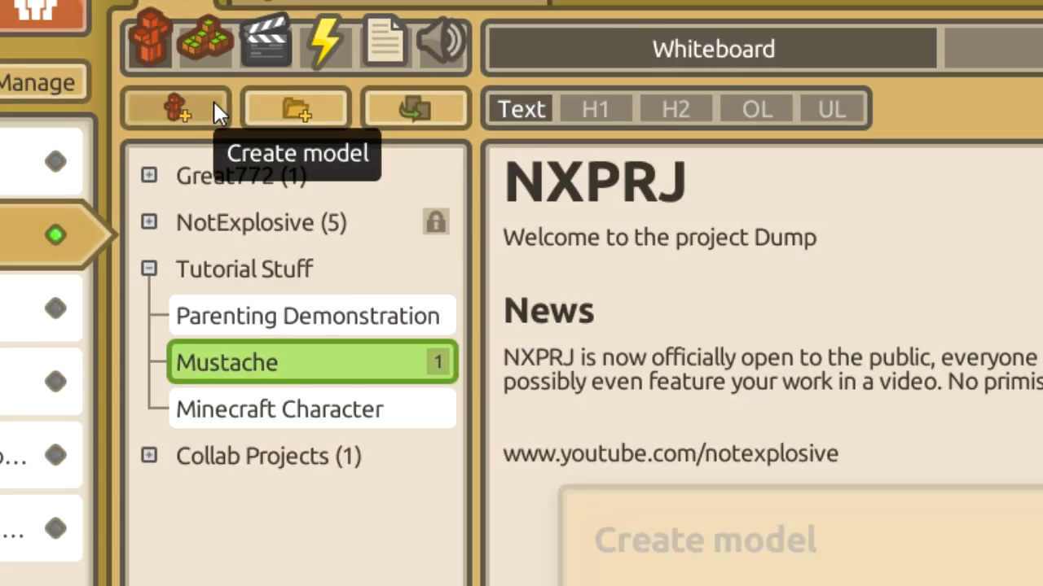
Step: Create a new model in the project and name it in the Create model dialog
{"action": "left_click", "coordinate": [173, 107]}
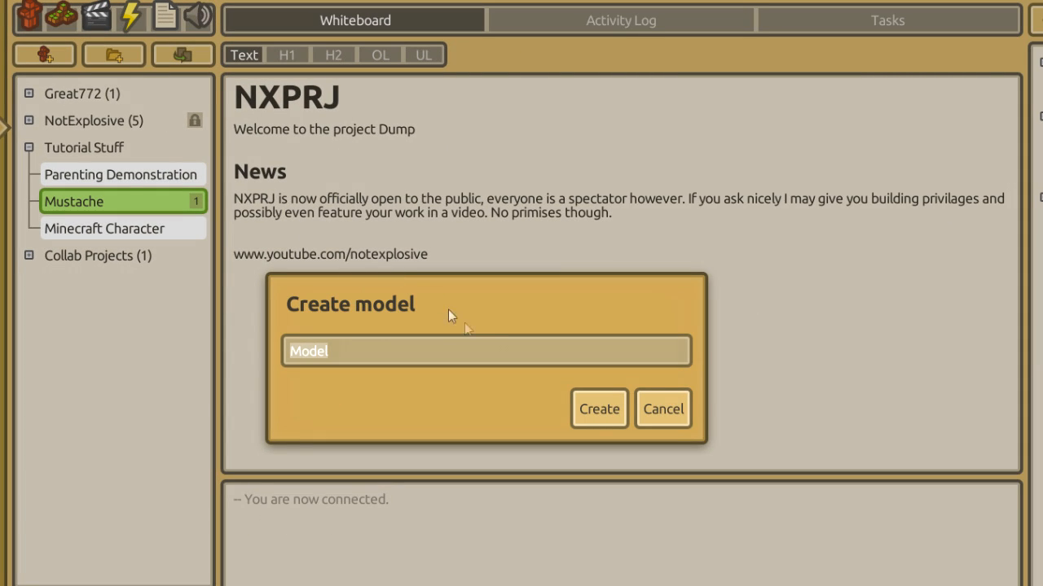
{"action": "left_click", "coordinate": [600, 408]}
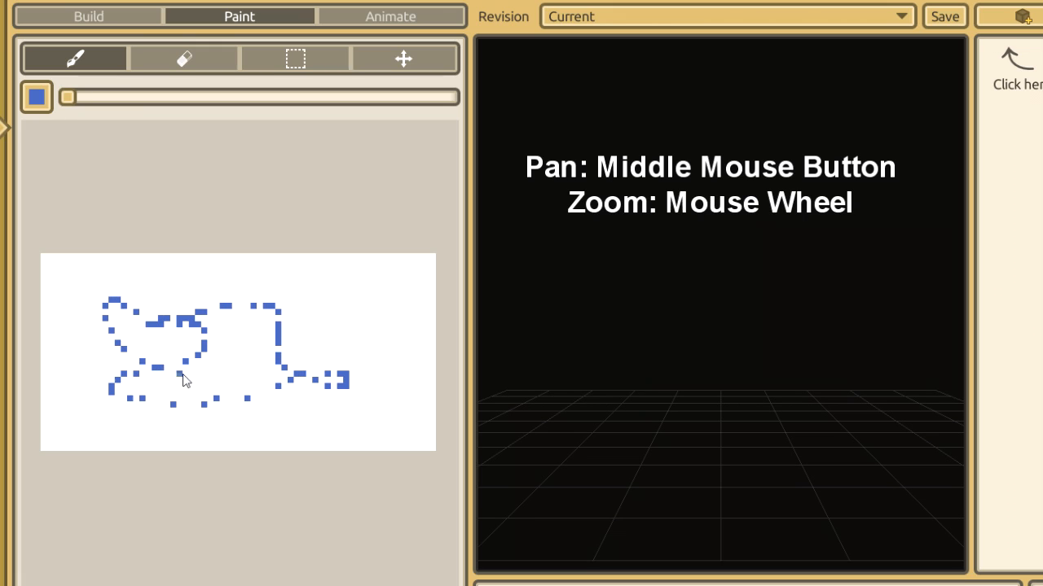
Step: Paint a blue mustache-like outline on the texture and pick a colour from it
{"action": "left_click_drag", "start_coordinate": [182, 378], "coordinate": [215, 337]}
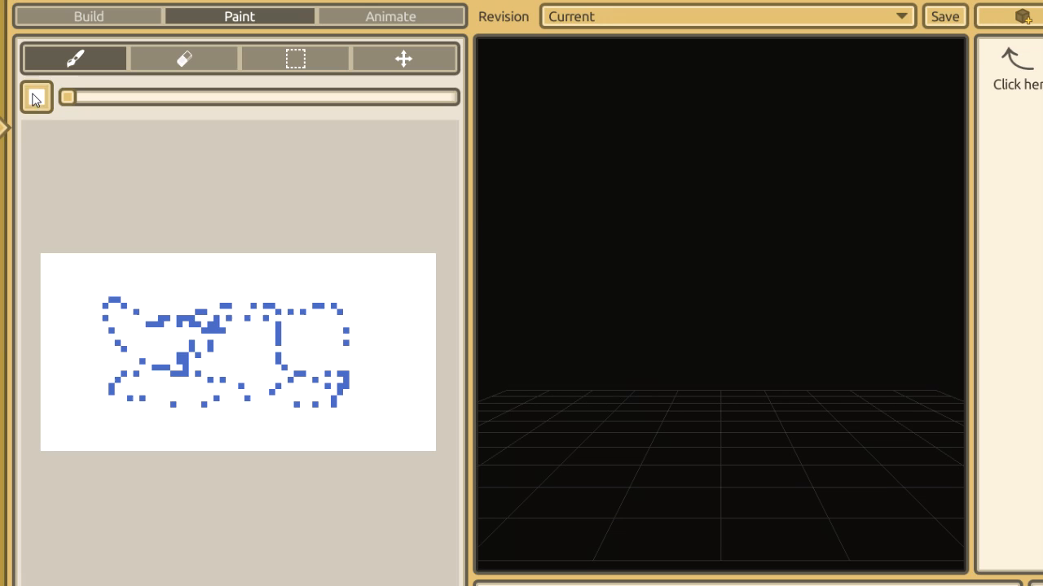
{"action": "right_click", "coordinate": [202, 349]}
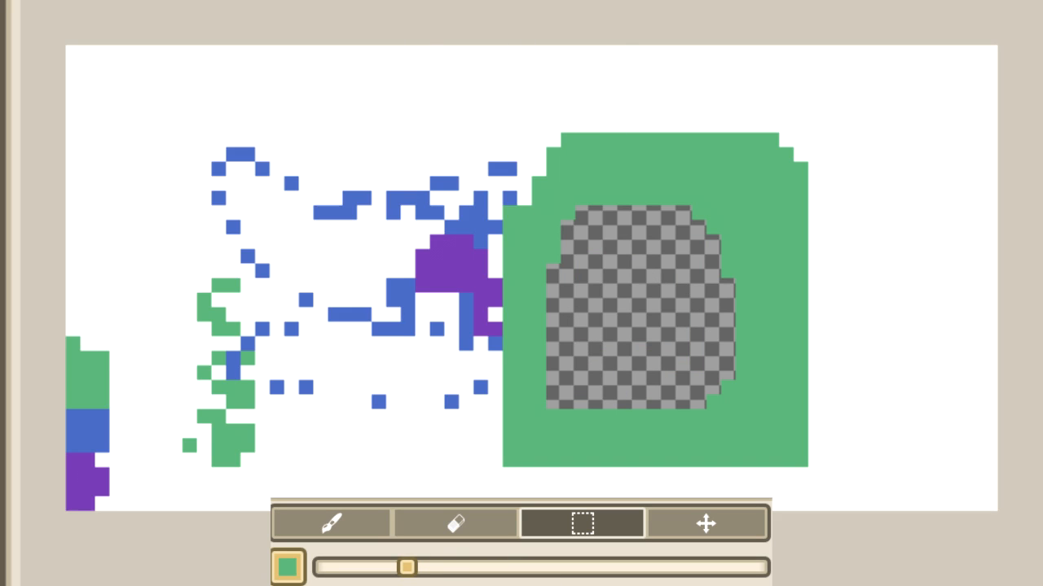
Step: Select a region of the painted texture, then create the block New Block!
{"action": "left_click_drag", "start_coordinate": [310, 117], "coordinate": [489, 306]}
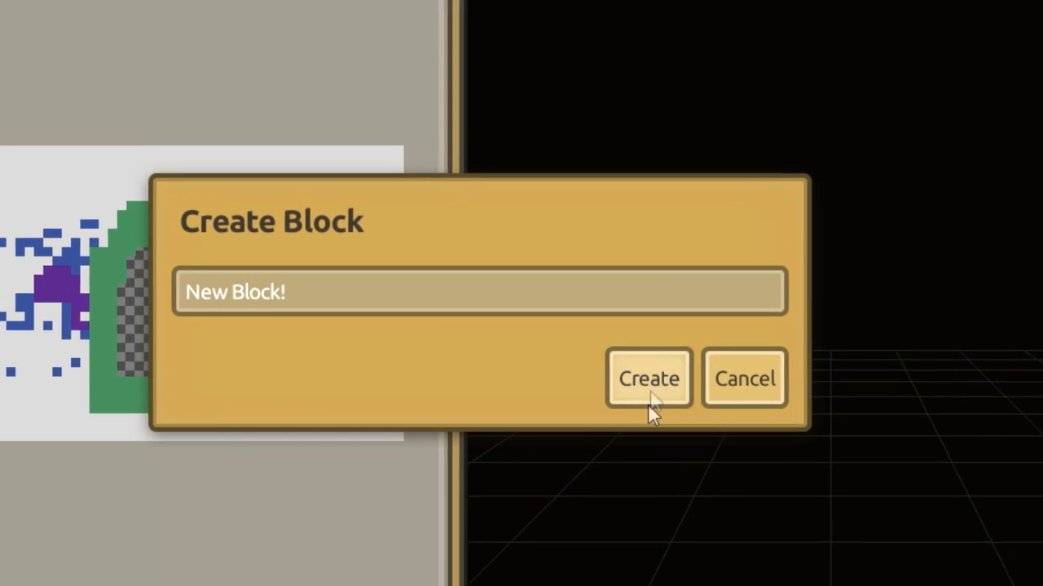
{"action": "left_click", "coordinate": [648, 378]}
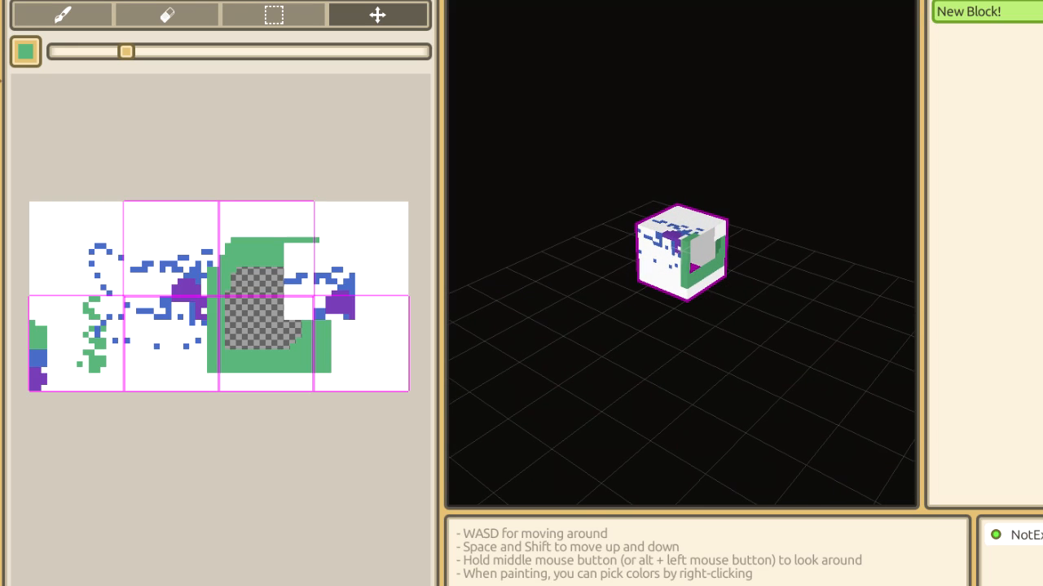
{"action": "mouse_move", "coordinate": [776, 283]}
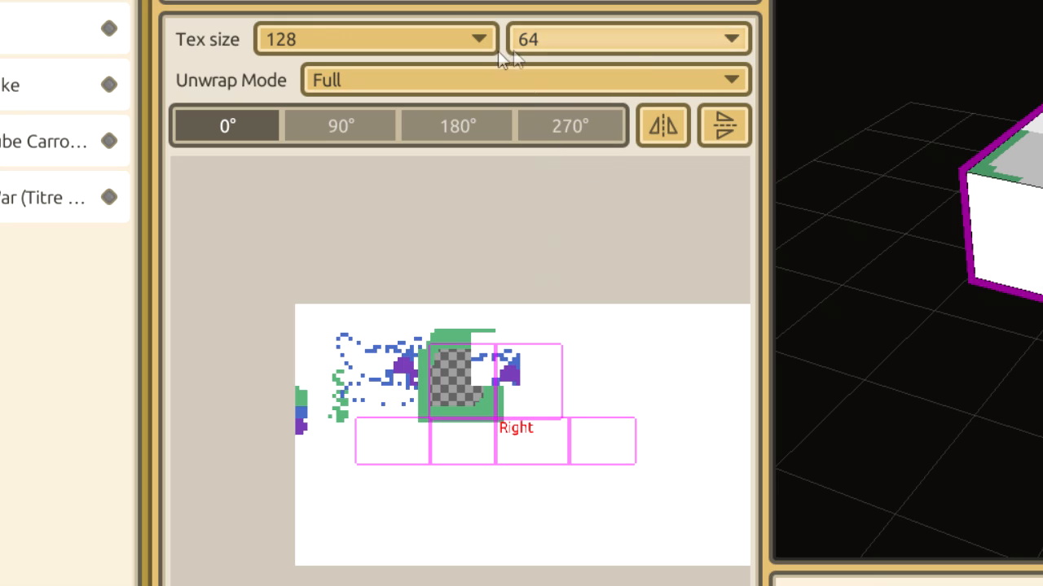
Step: Switch the block to Collapsed unwrap and move its faces onto the blue doodles
{"action": "left_click", "coordinate": [522, 80]}
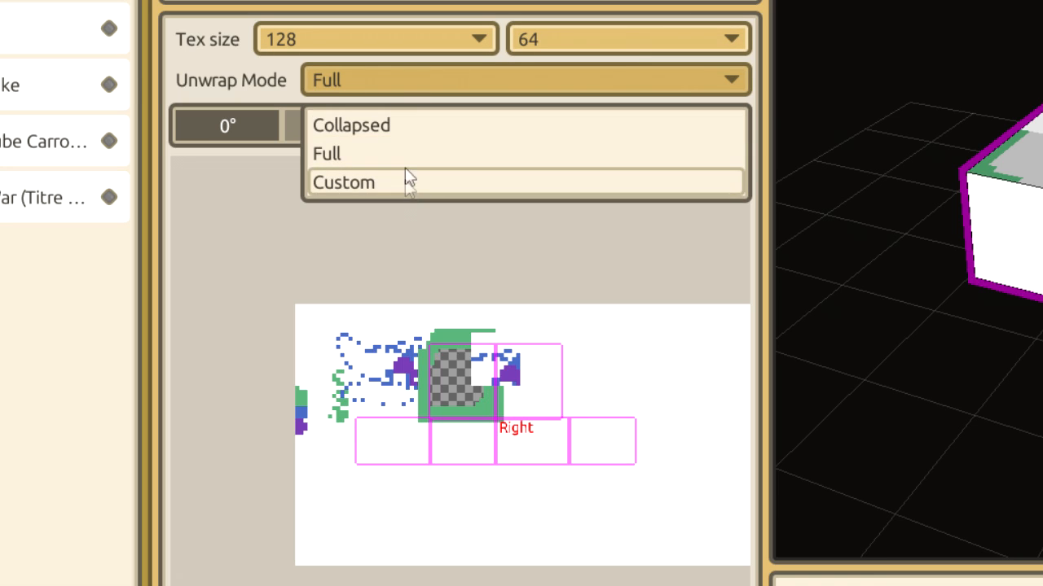
{"action": "left_click", "coordinate": [352, 123]}
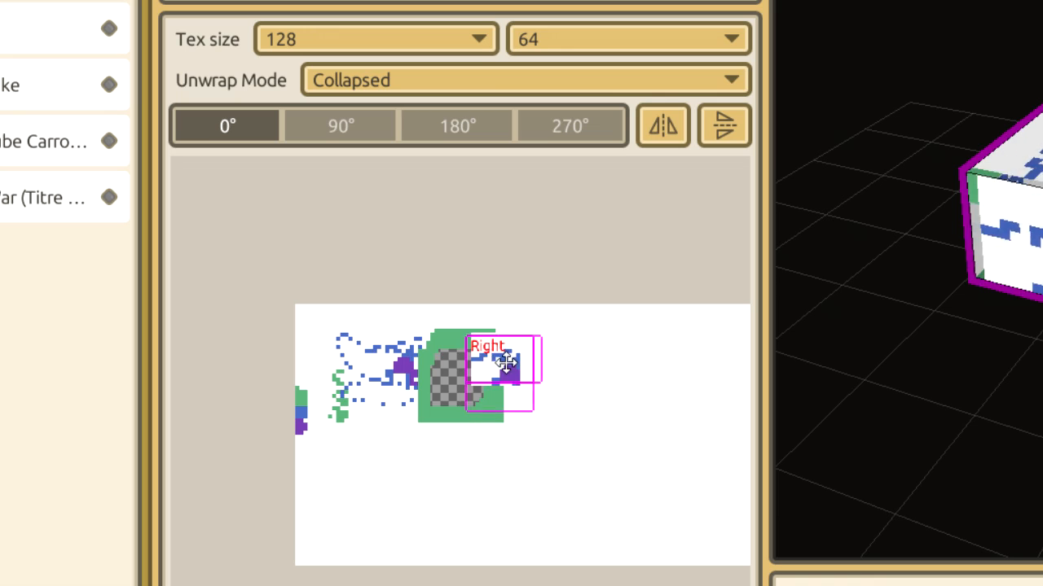
{"action": "left_click_drag", "start_coordinate": [502, 367], "coordinate": [383, 366]}
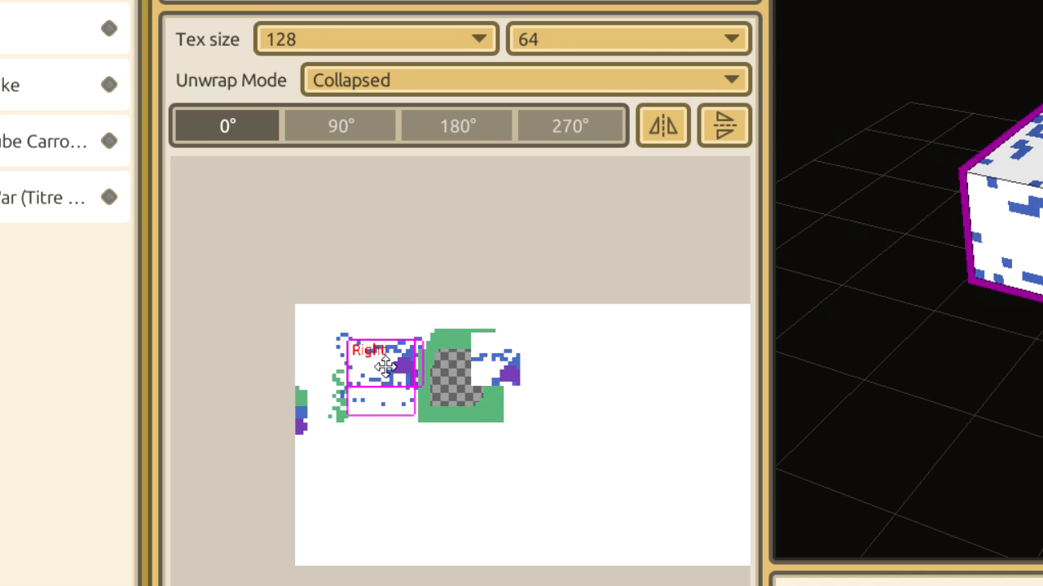
Step: Switch to Custom unwrap, place one face over the green shape, then reopen the mode list
{"action": "left_click", "coordinate": [521, 79]}
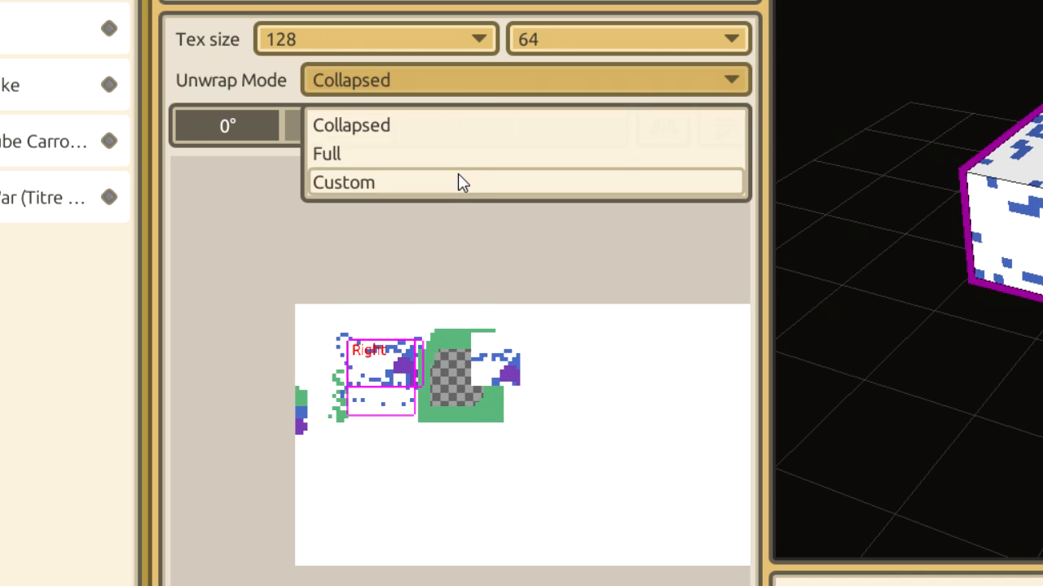
{"action": "left_click", "coordinate": [342, 183]}
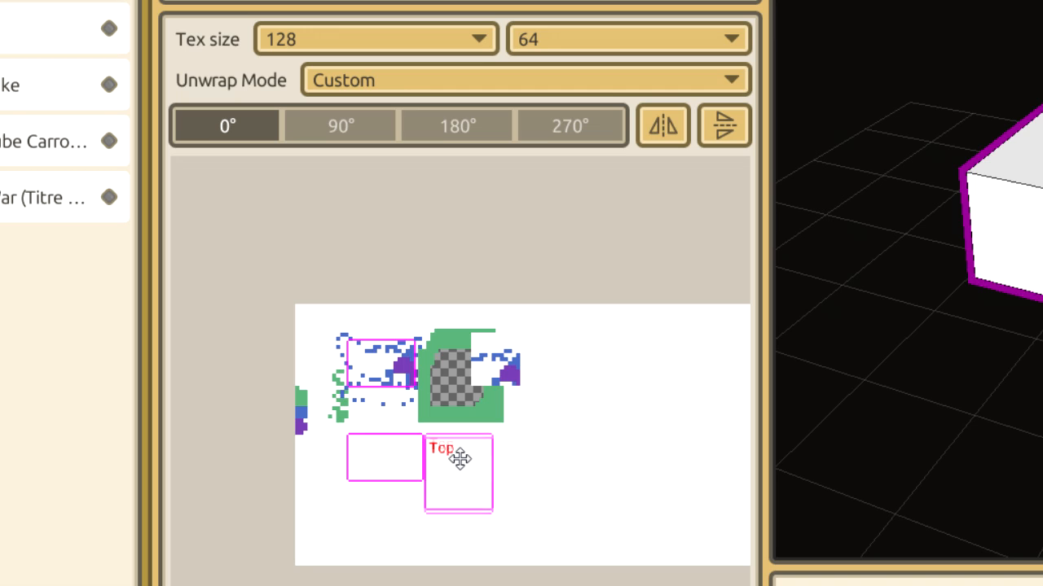
{"action": "left_click_drag", "start_coordinate": [458, 456], "coordinate": [471, 415]}
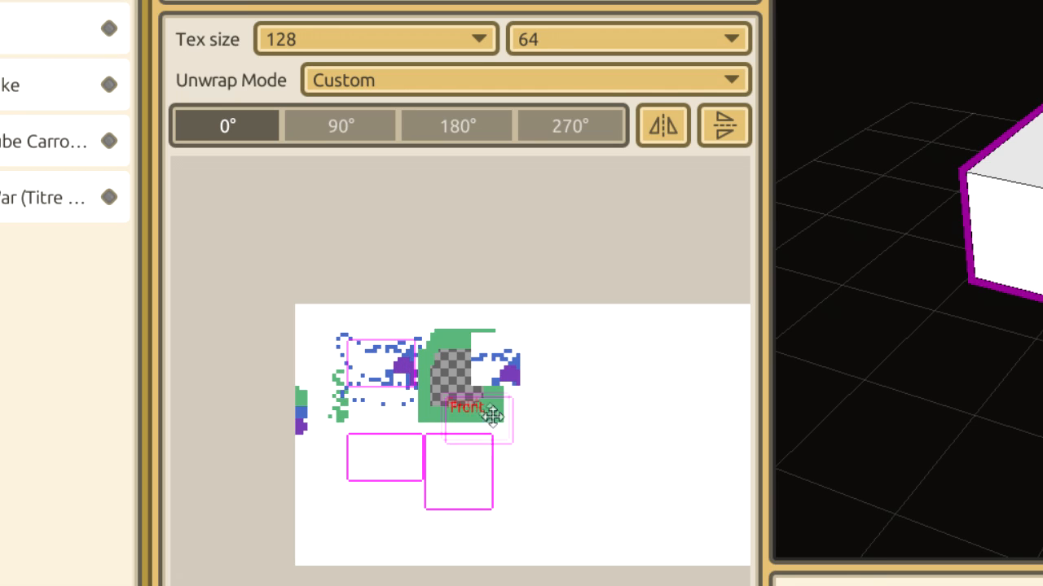
{"action": "left_click", "coordinate": [521, 78]}
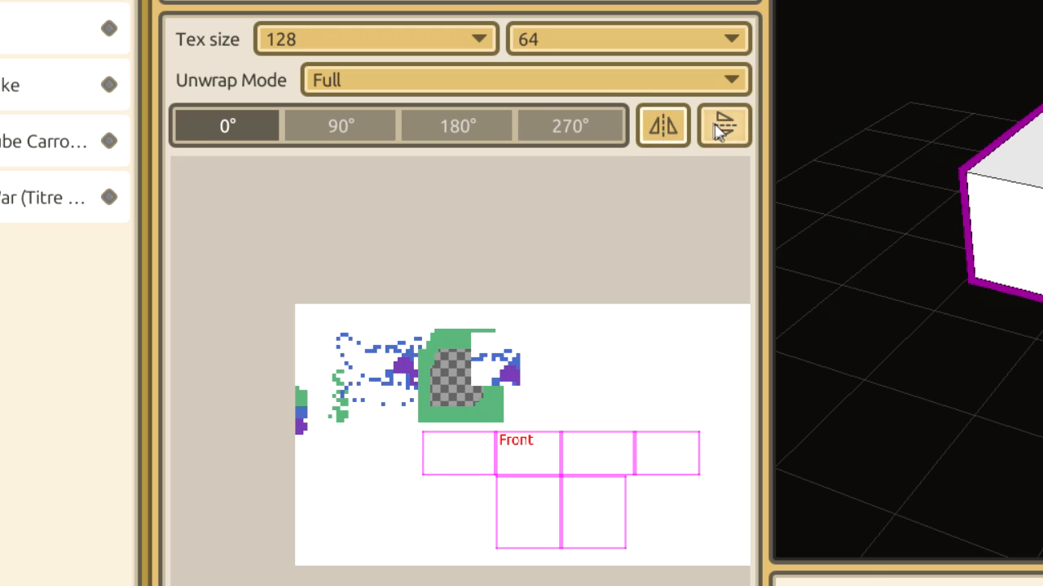
Step: Use Custom unwrap, rotate the face mapping to 270° and reset it to 0°
{"action": "left_click", "coordinate": [570, 126]}
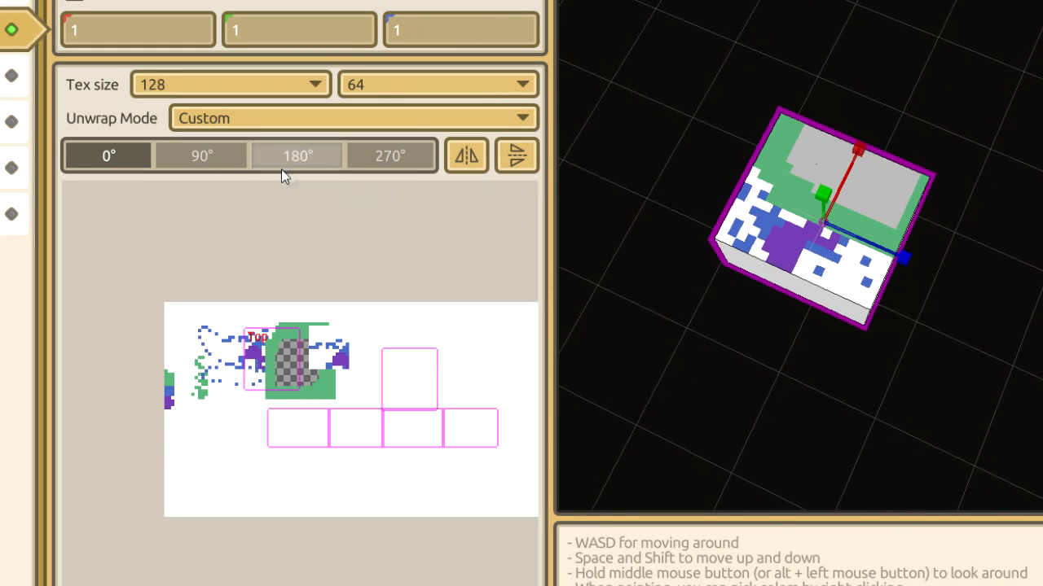
{"action": "left_click", "coordinate": [391, 157]}
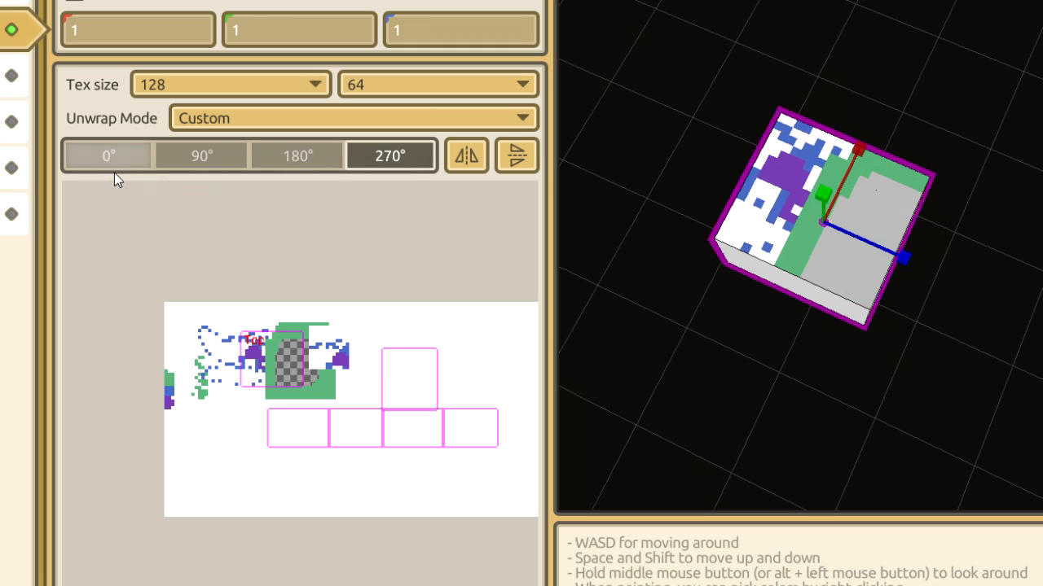
{"action": "left_click", "coordinate": [107, 155]}
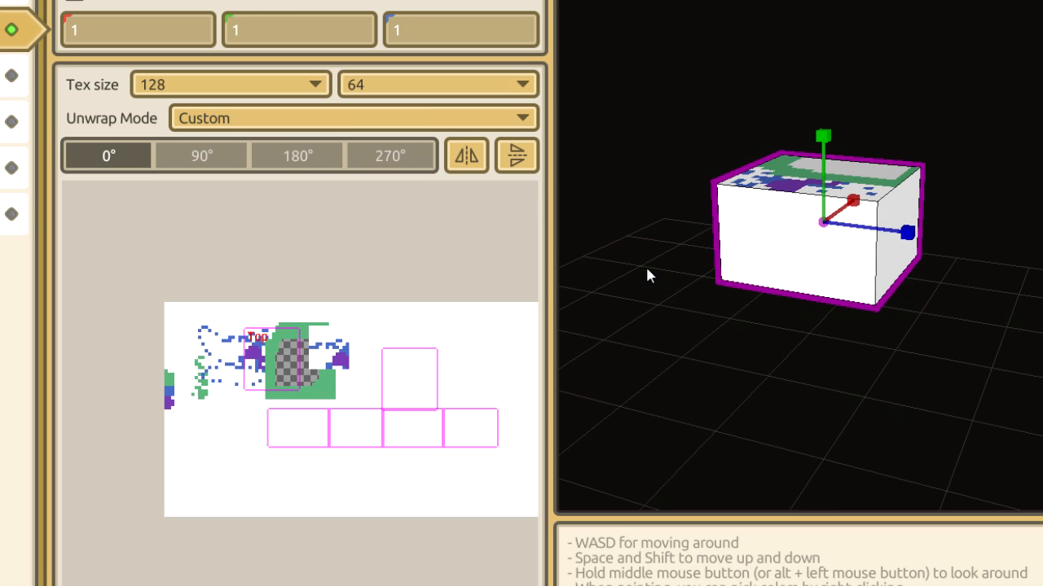
{"action": "mouse_move", "coordinate": [647, 183]}
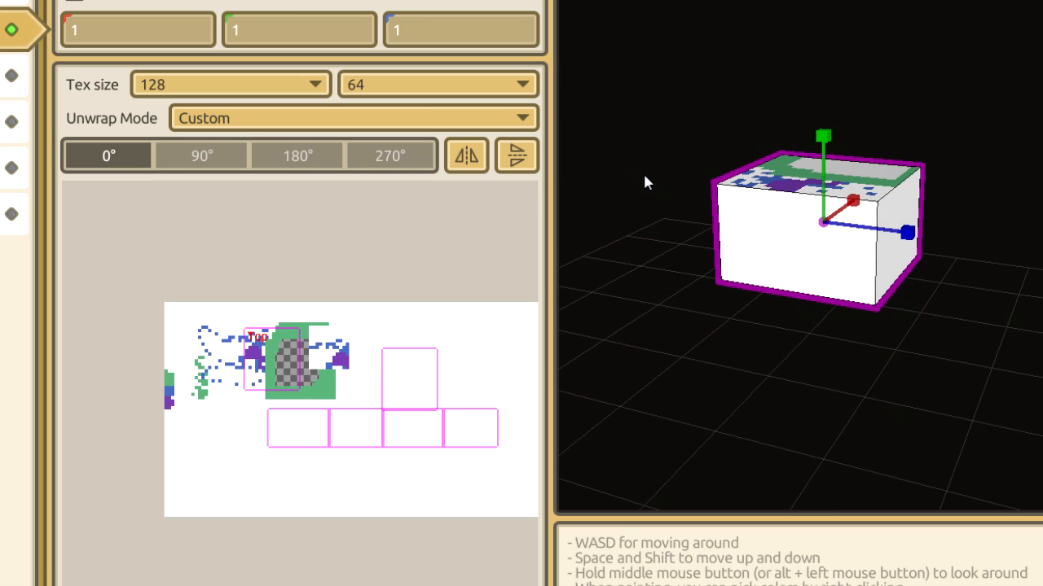